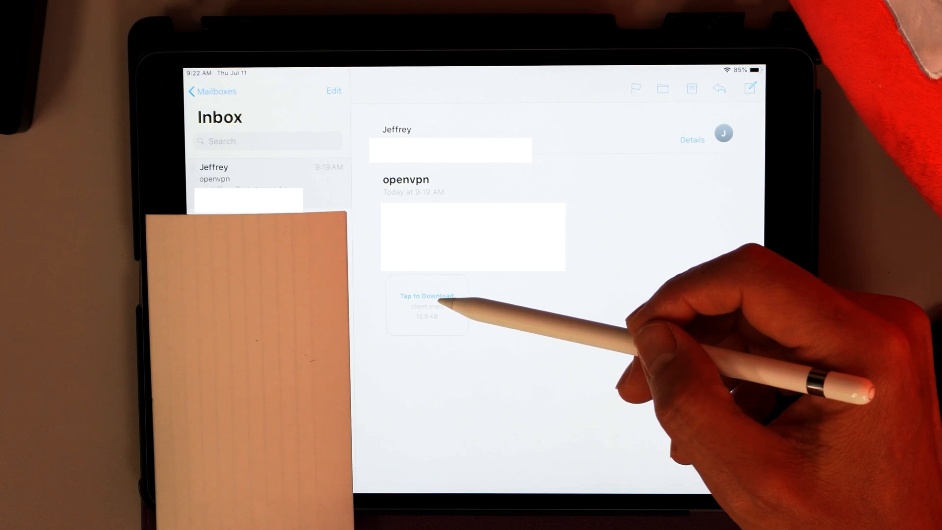
# Download the emailed .ovpn attachment and hand it off to OpenVPN Connect for import
pyautogui.click(427, 306)
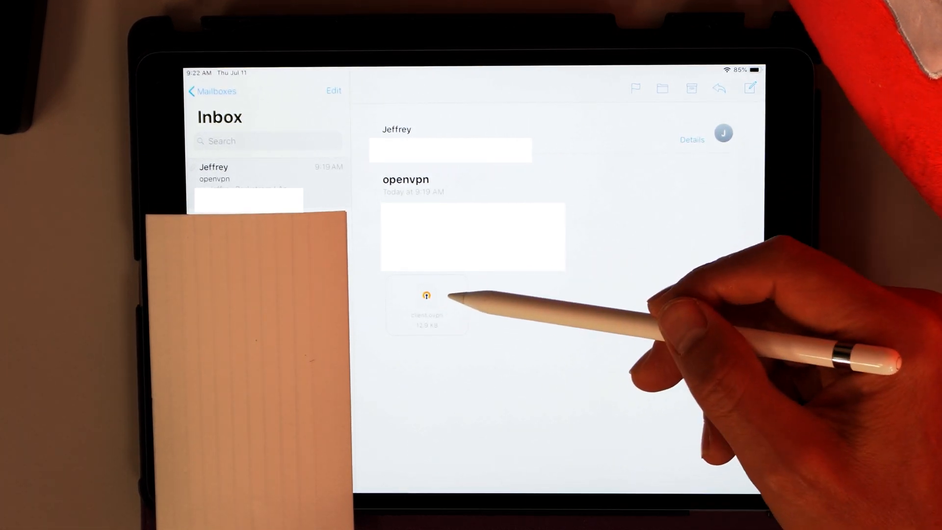
pyautogui.click(426, 303)
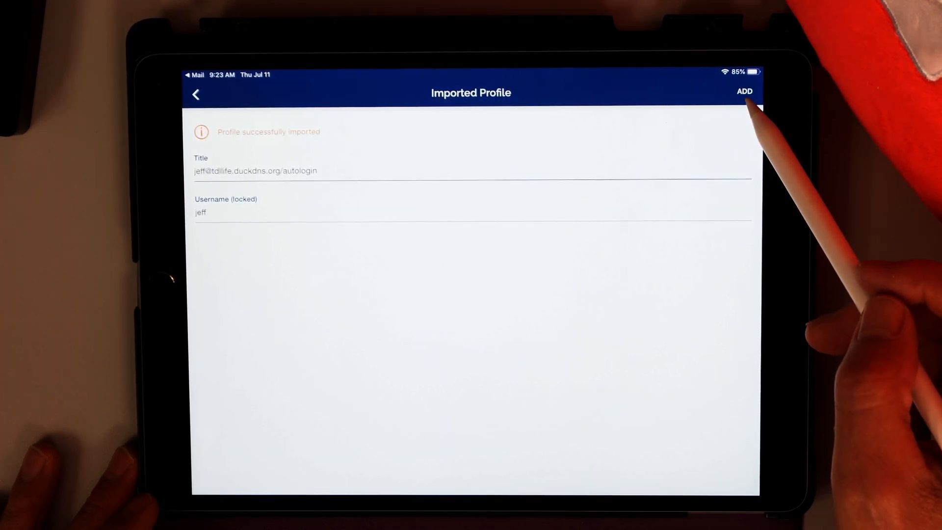
# Add the imported profile so it appears in the VPN profile list, disconnected
pyautogui.click(743, 92)
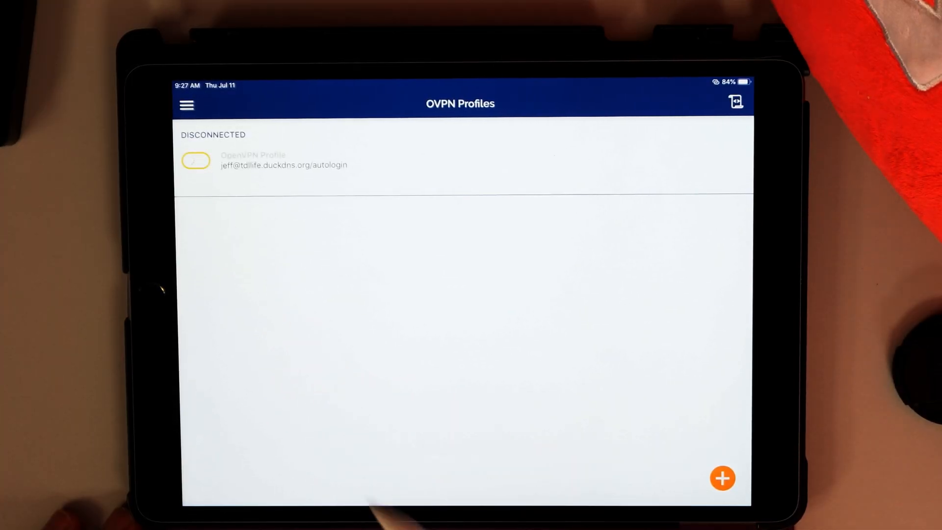
# Connect the OpenVPN Profile, showing connection stats for user jeff and the server
pyautogui.click(196, 161)
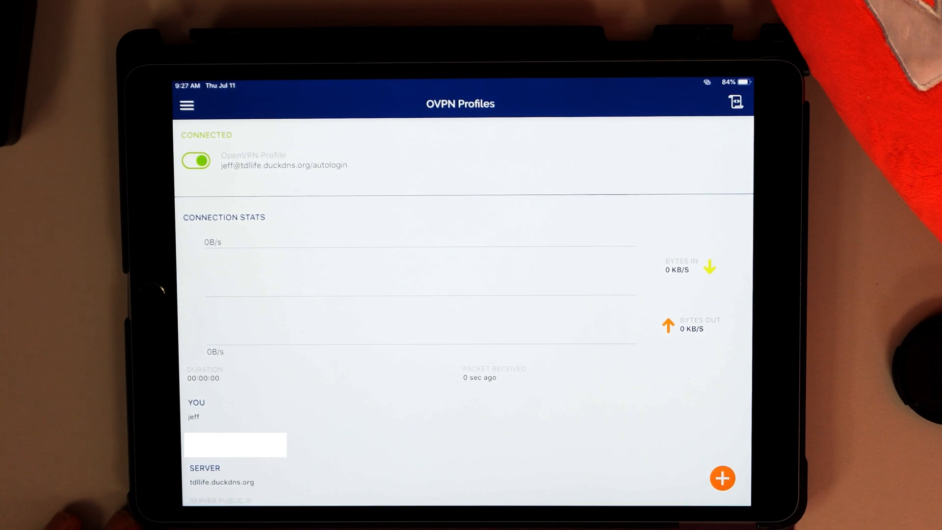